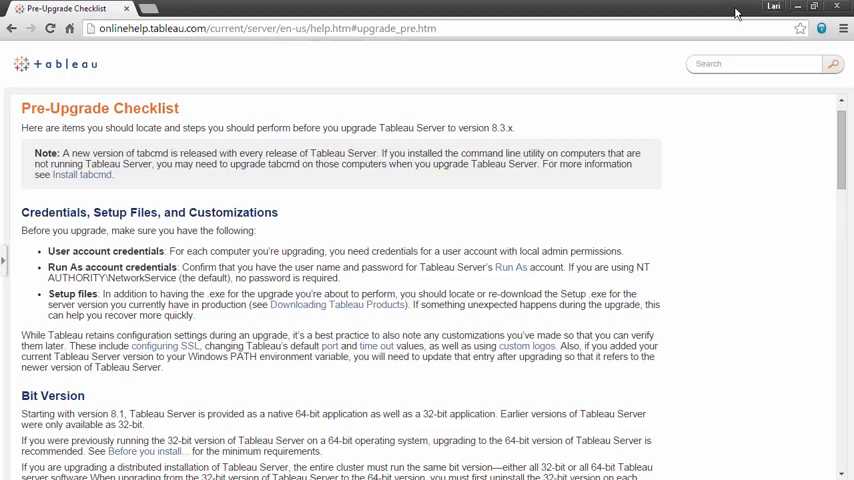
pyautogui.moveTo(823, 125)
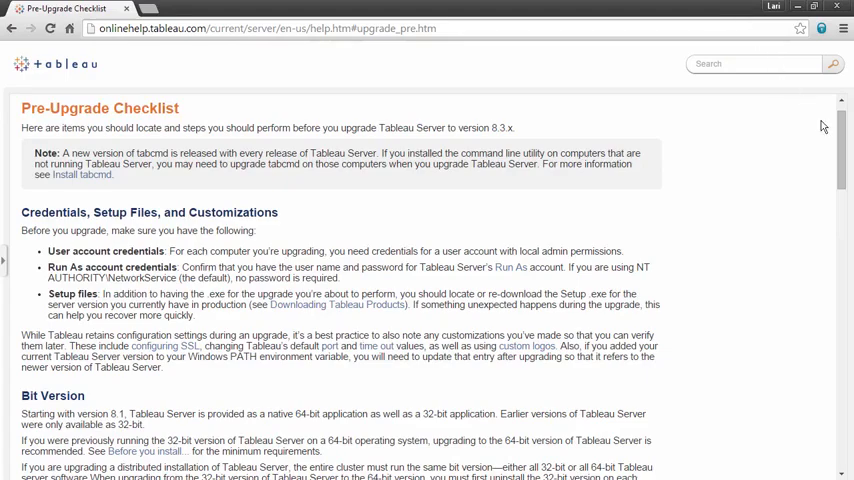
# Step: From the 8.3 bin folder, confirm Tableau Server is running with tabadmin status
pyautogui.scroll(-3)
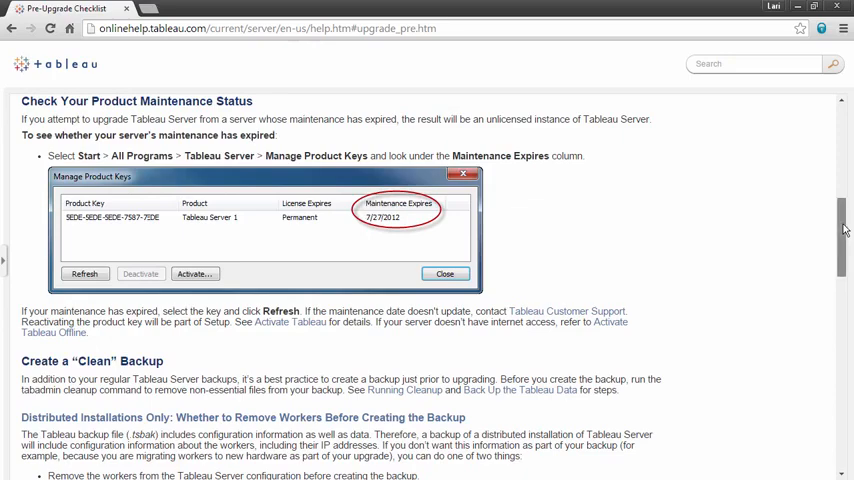
pyautogui.scroll(-3)
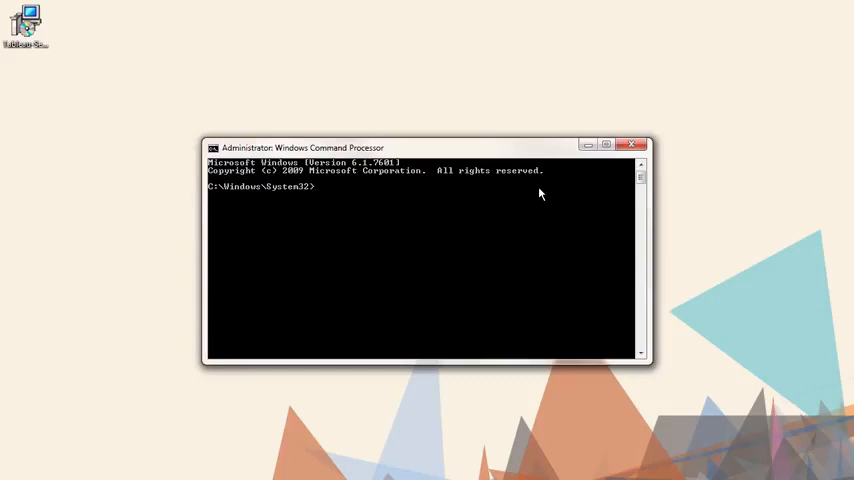
pyautogui.write('cd C:\\Program Files\\tableau\\Tableau Server\\8.3\\bin')
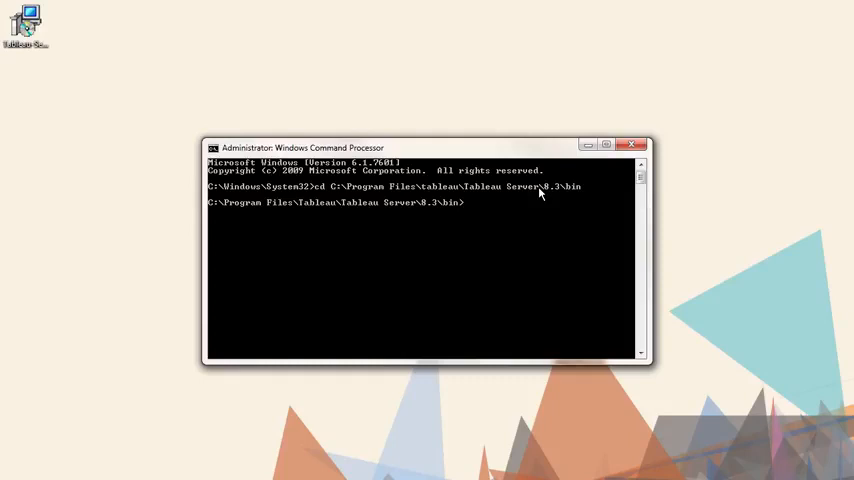
pyautogui.write('tabadmin status')
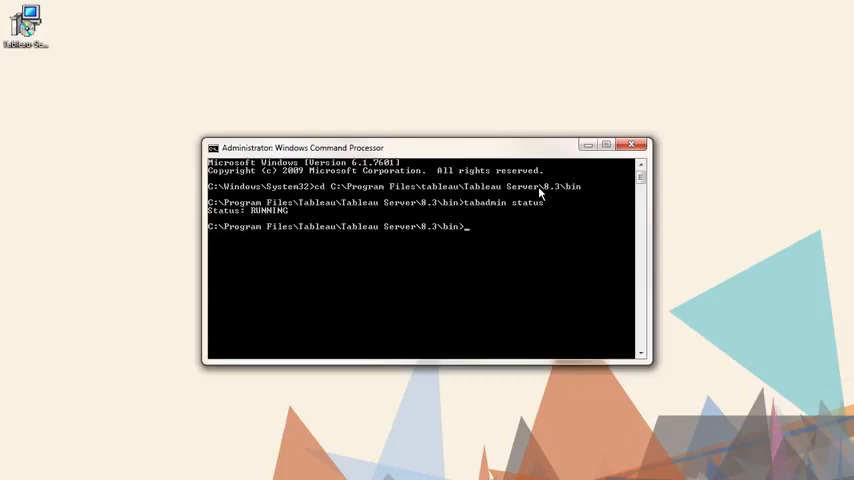
# Step: Clean up, stop the server, clean up again, and create the 'serverupgradebackup' backup with -d
pyautogui.write('tabadmin cleanup')
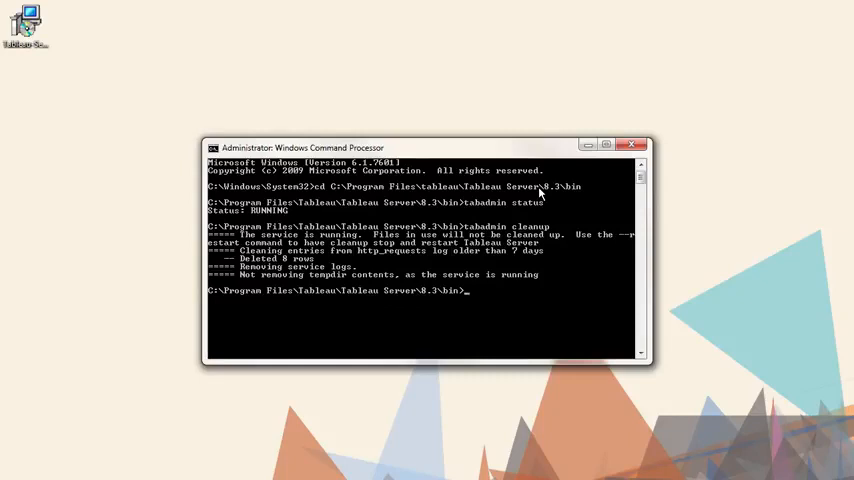
pyautogui.write('tabadmin stop')
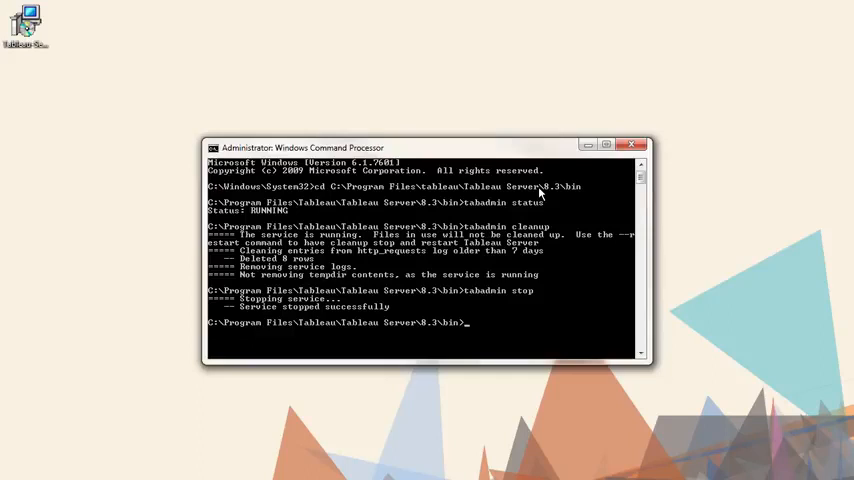
pyautogui.write('tabadmin cleanup')
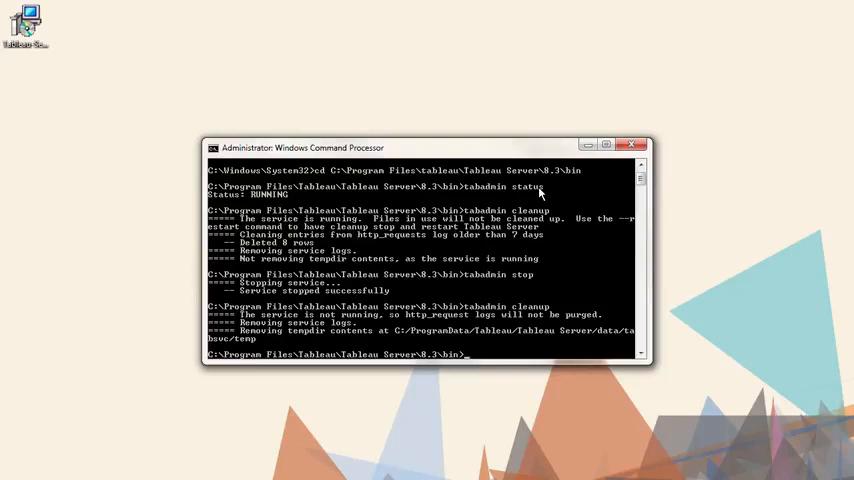
pyautogui.write('tabadmin backup serverupgradebackup -d')
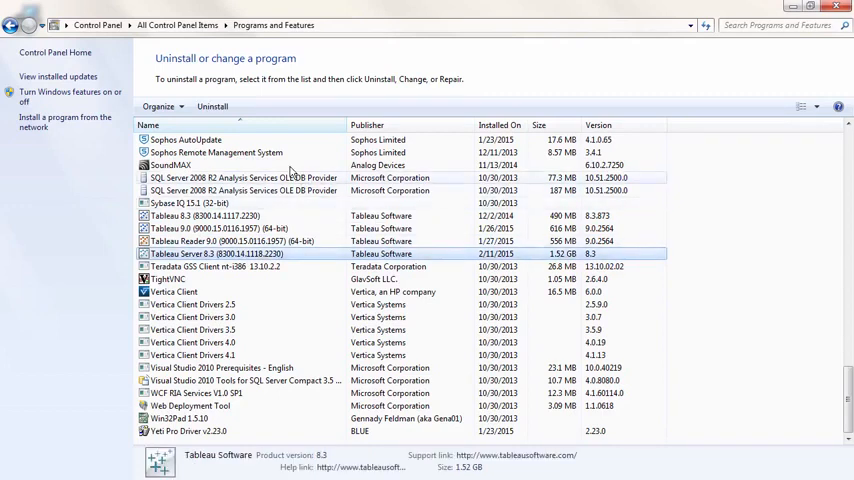
# Step: Uninstall Tableau Server 8.3 from Programs and Features and confirm removal
pyautogui.click(211, 106)
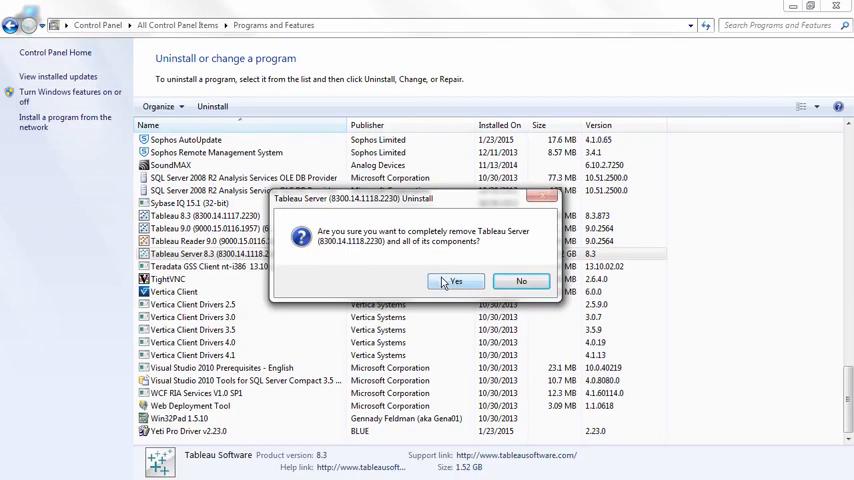
pyautogui.click(454, 280)
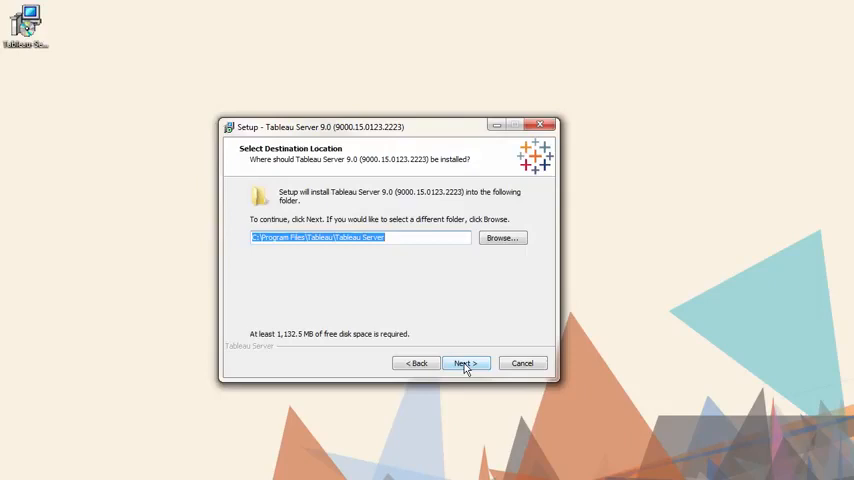
# Step: Accept the default install folder, license agreement and Start Menu folder for Tableau Server 9.0
pyautogui.click(465, 362)
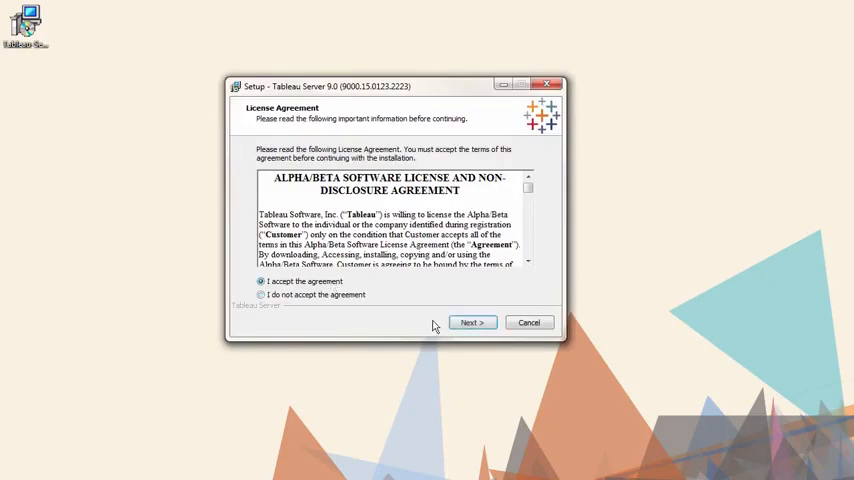
pyautogui.click(472, 322)
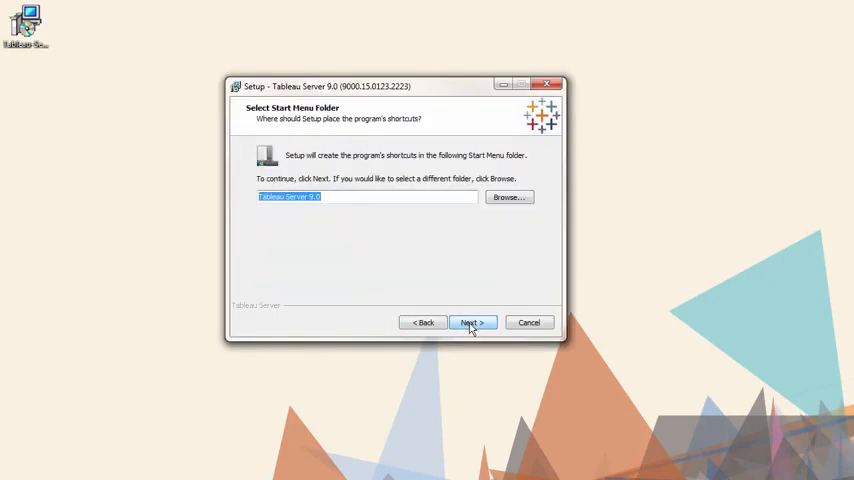
pyautogui.click(472, 322)
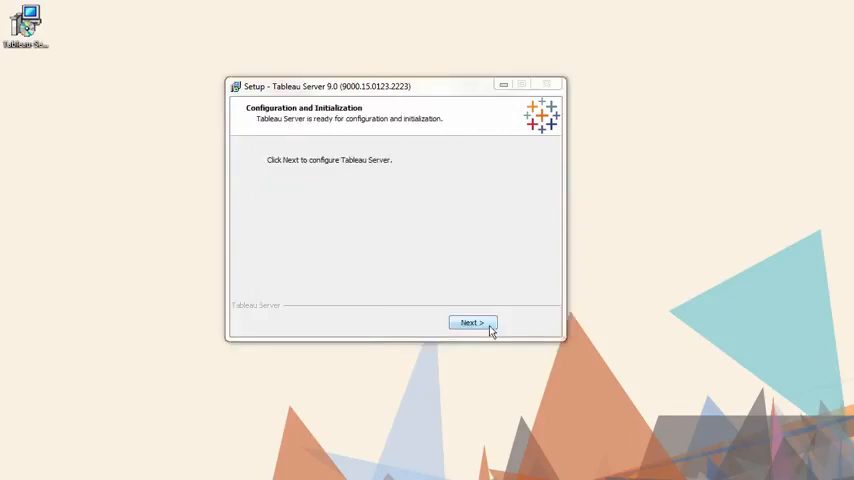
pyautogui.click(471, 322)
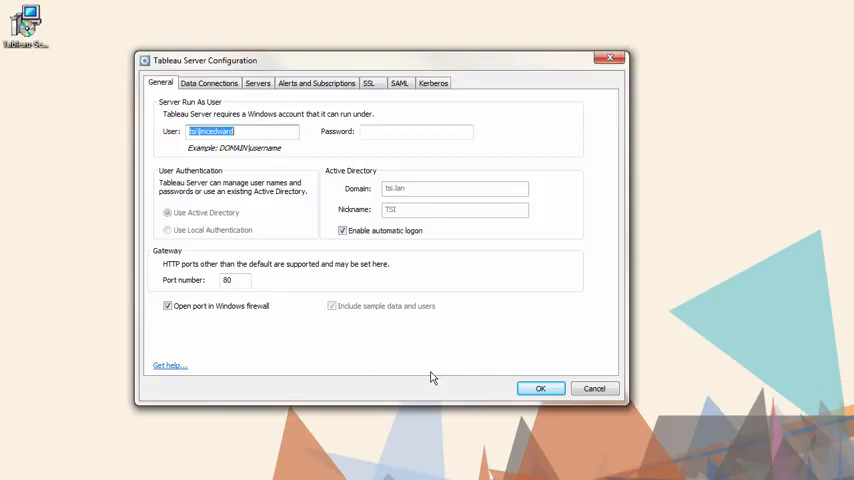
pyautogui.moveTo(424, 173)
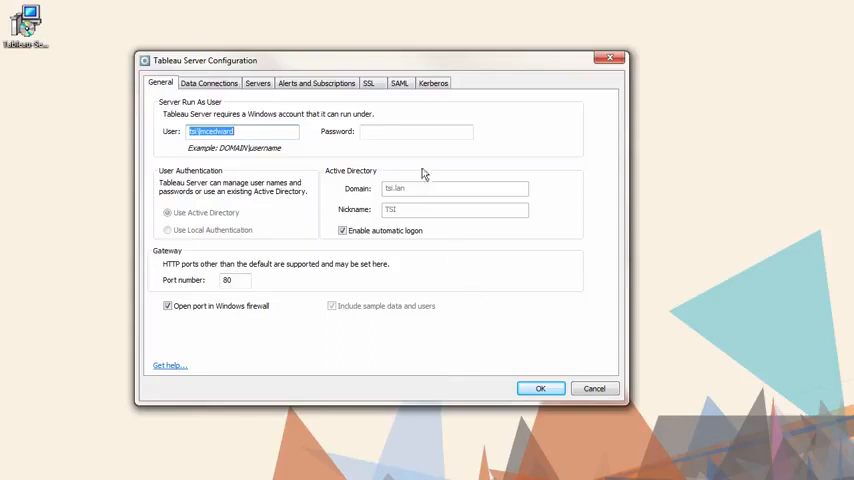
# Step: Enter the Run As account password, save the configuration, and acknowledge the saved notice
pyautogui.click(417, 131)
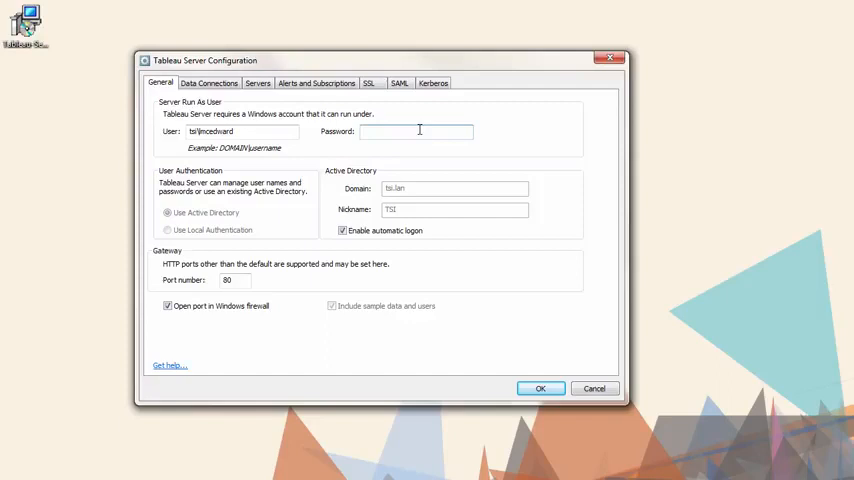
pyautogui.write('password')
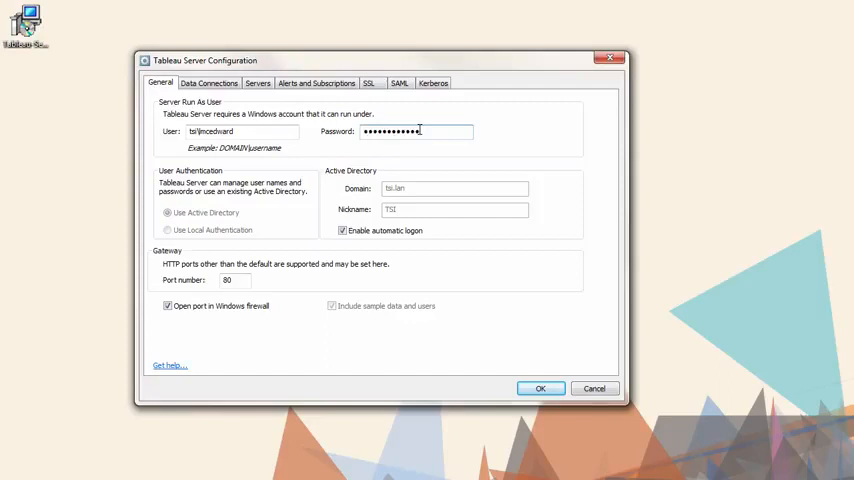
pyautogui.click(543, 388)
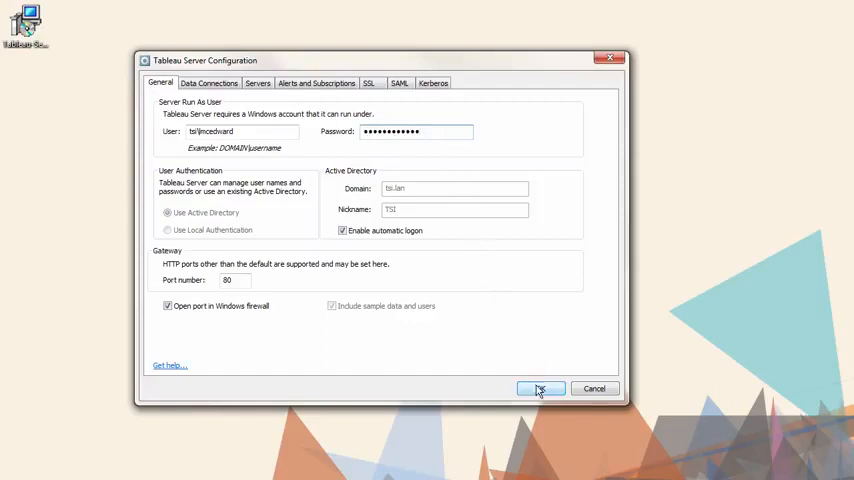
pyautogui.click(540, 388)
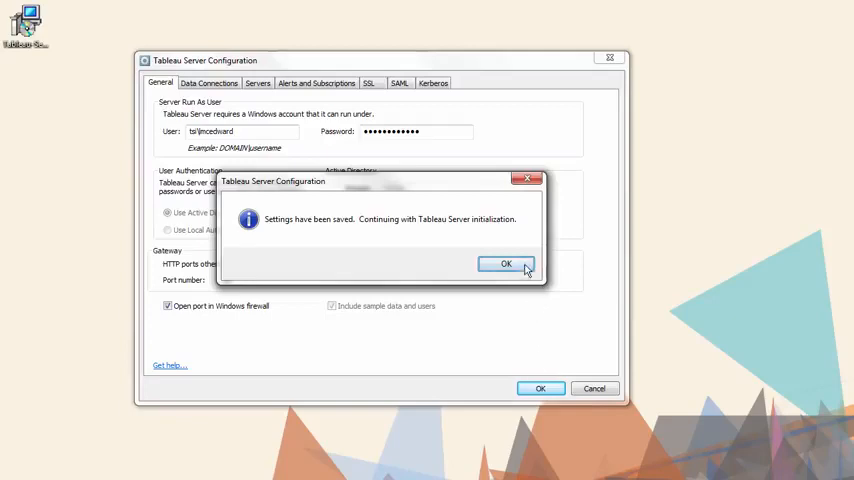
pyautogui.click(506, 263)
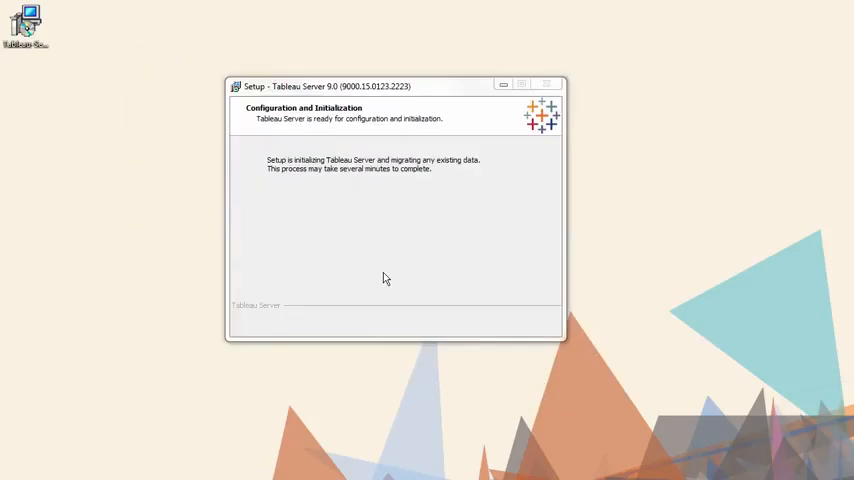
pyautogui.moveTo(527, 269)
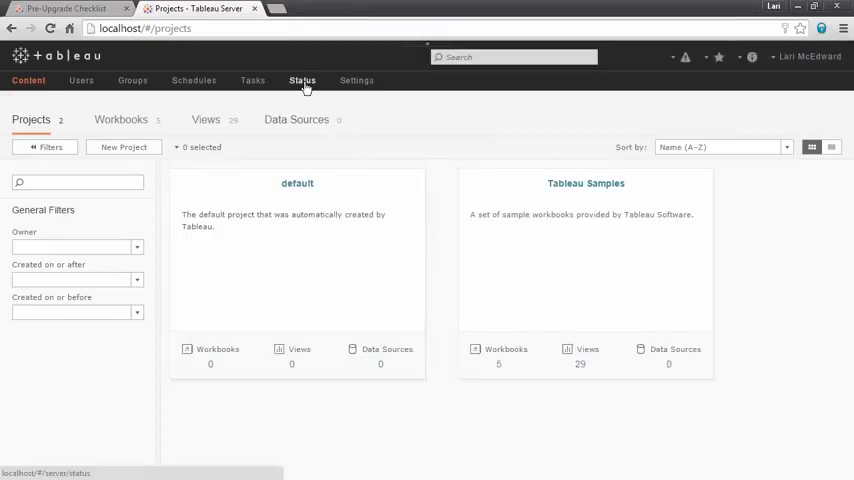
# Step: View Process Status on the Status tab, then switch back to the Pre-Upgrade Checklist tab
pyautogui.click(302, 80)
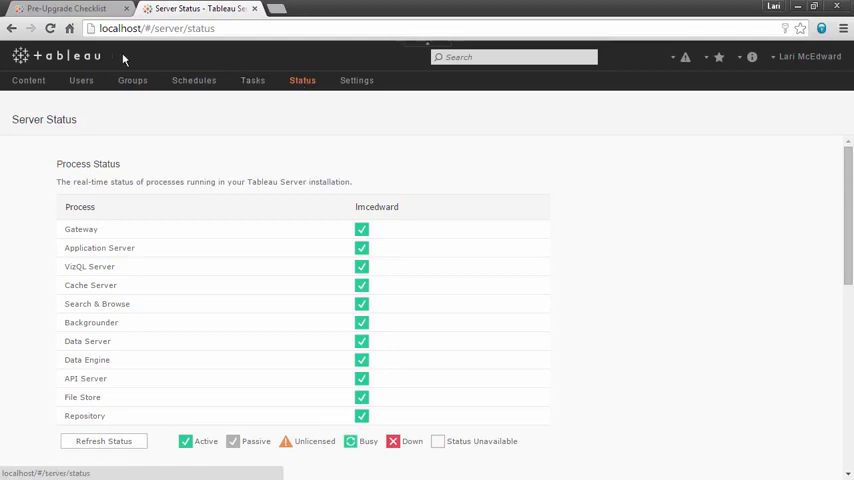
pyautogui.click(65, 8)
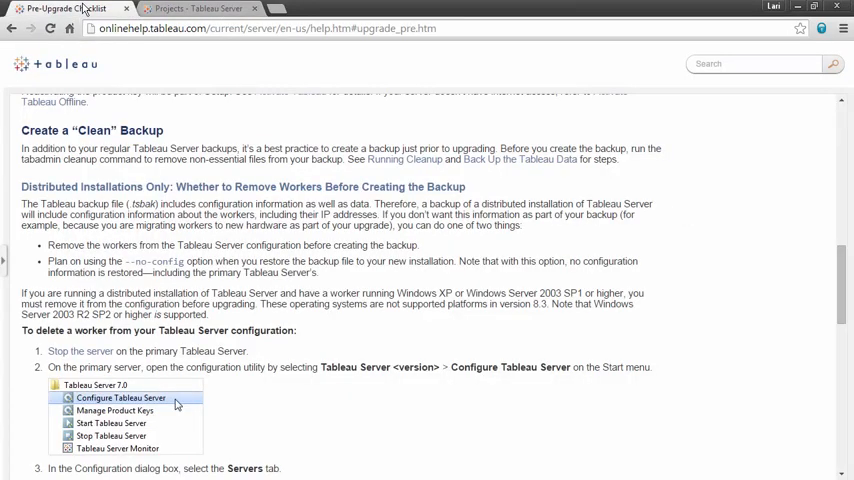